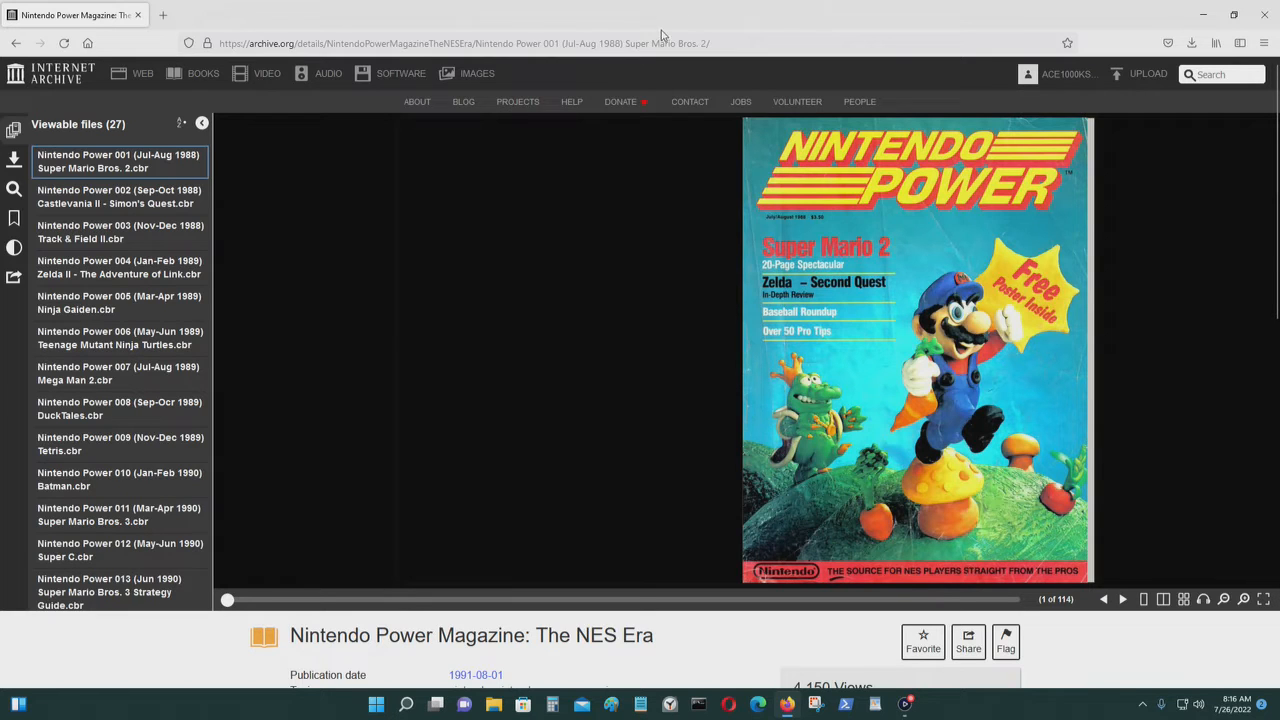
Step: Scroll the item page and select the current page address
{"action": "scroll", "scroll_direction": "down", "scroll_amount": 3}
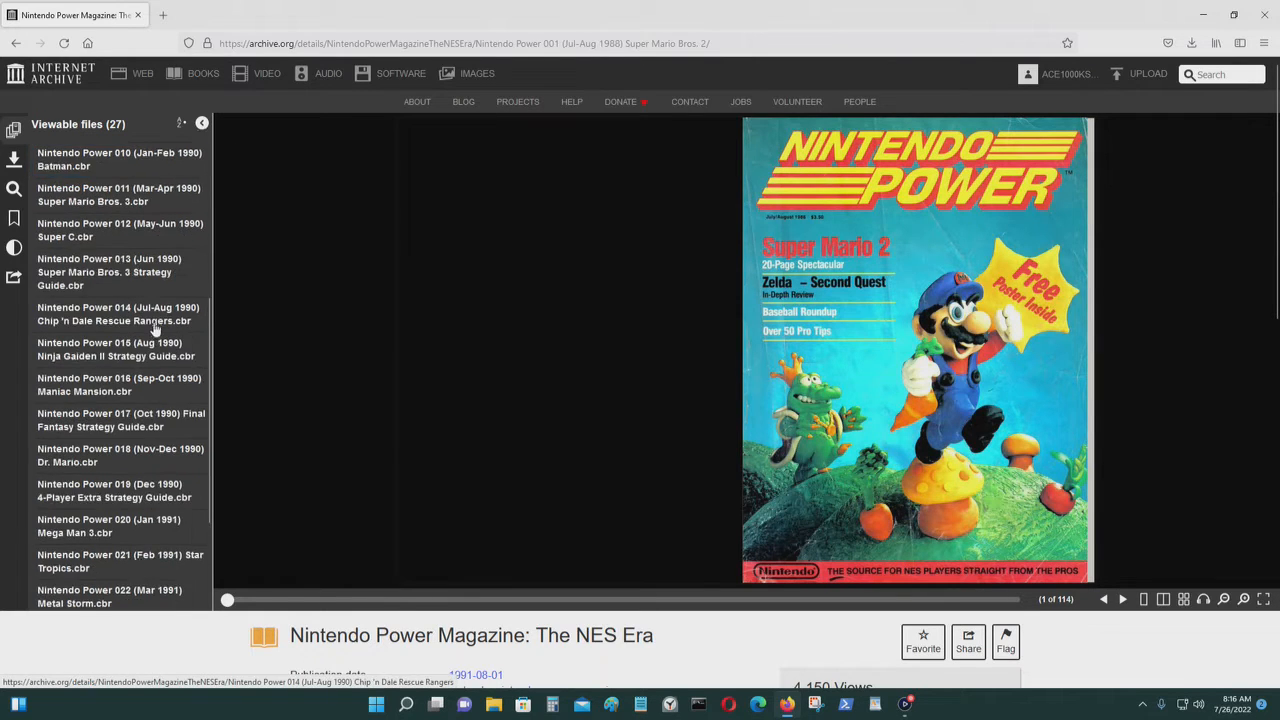
{"action": "scroll", "scroll_direction": "down", "scroll_amount": 3}
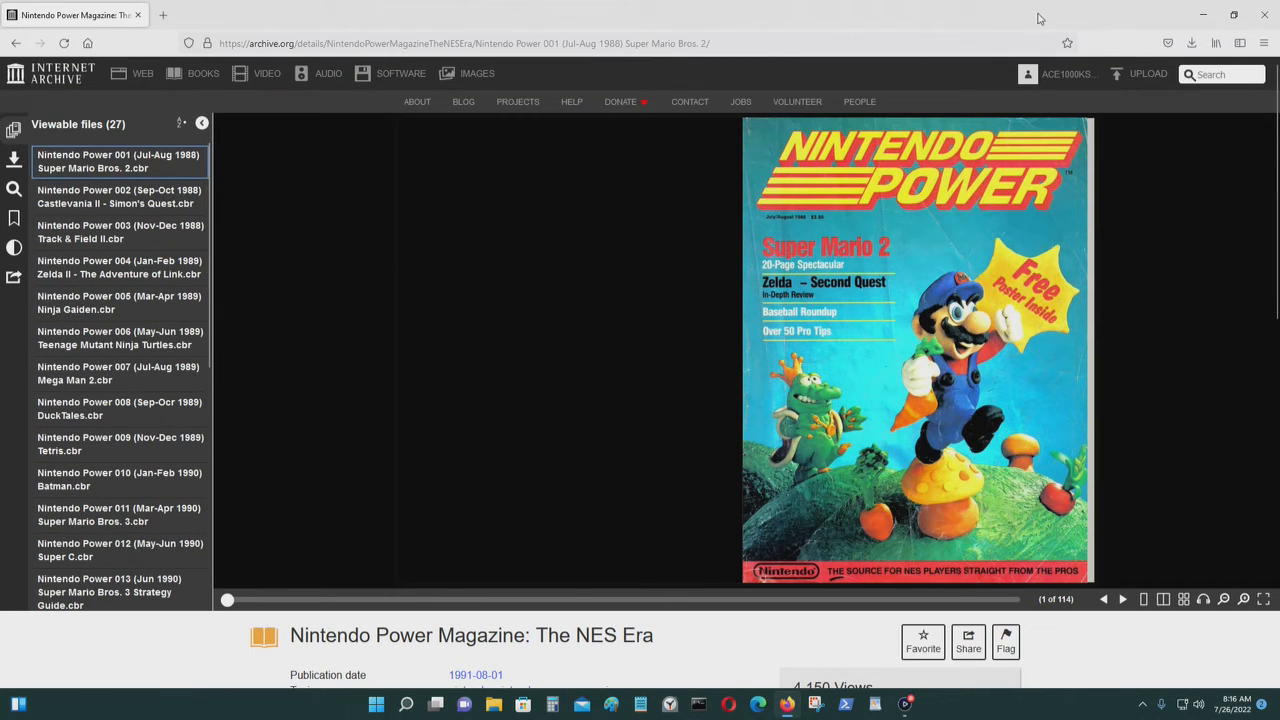
{"action": "left_click", "coordinate": [465, 43]}
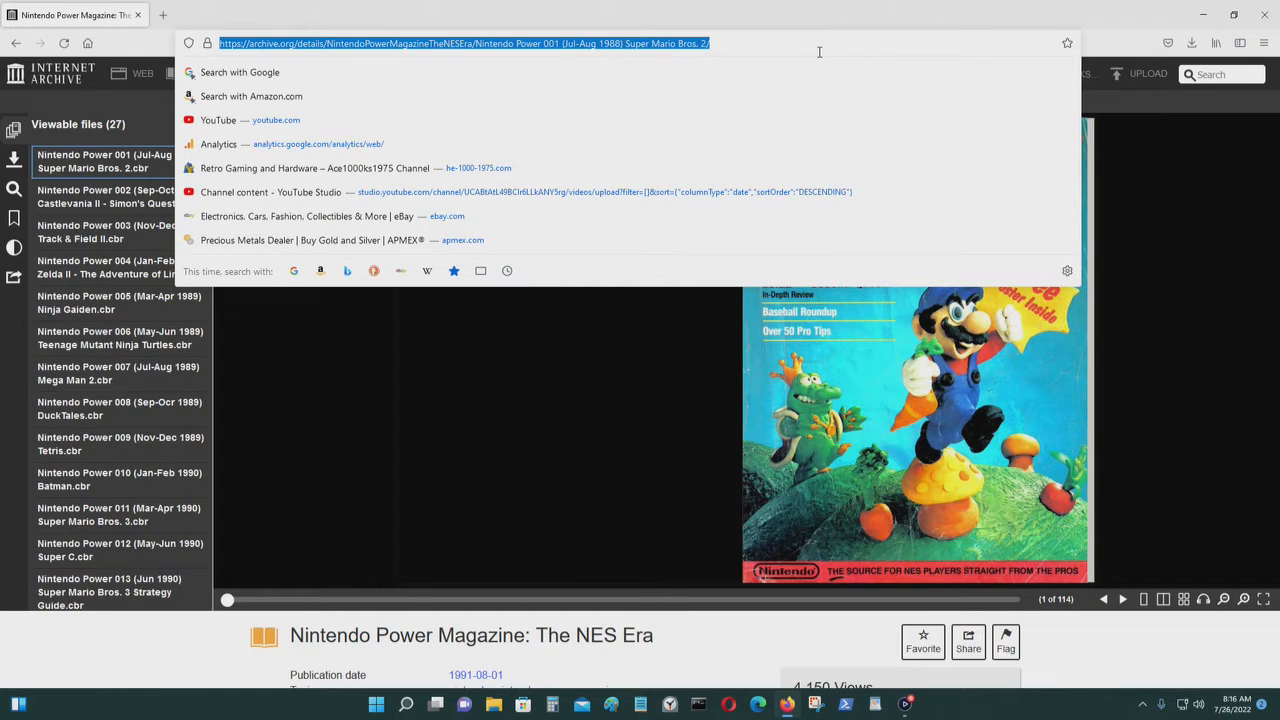
{"action": "mouse_move", "coordinate": [1097, 644]}
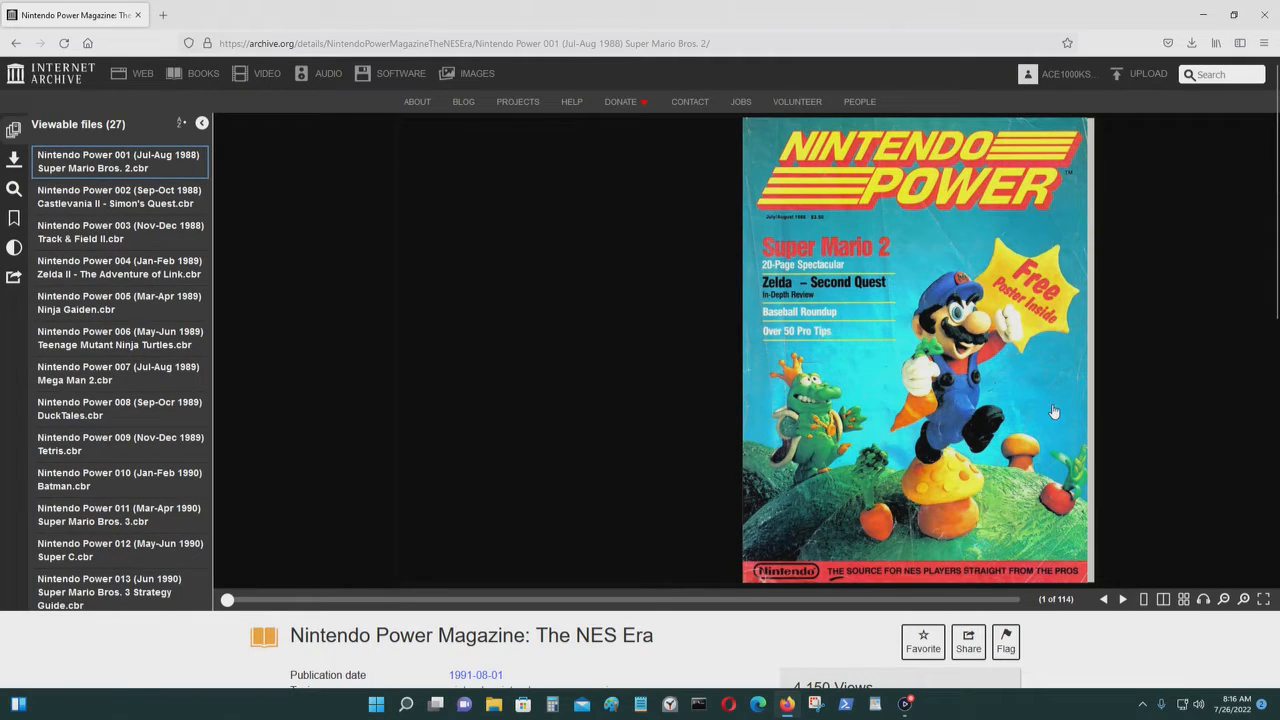
{"action": "mouse_move", "coordinate": [1105, 447]}
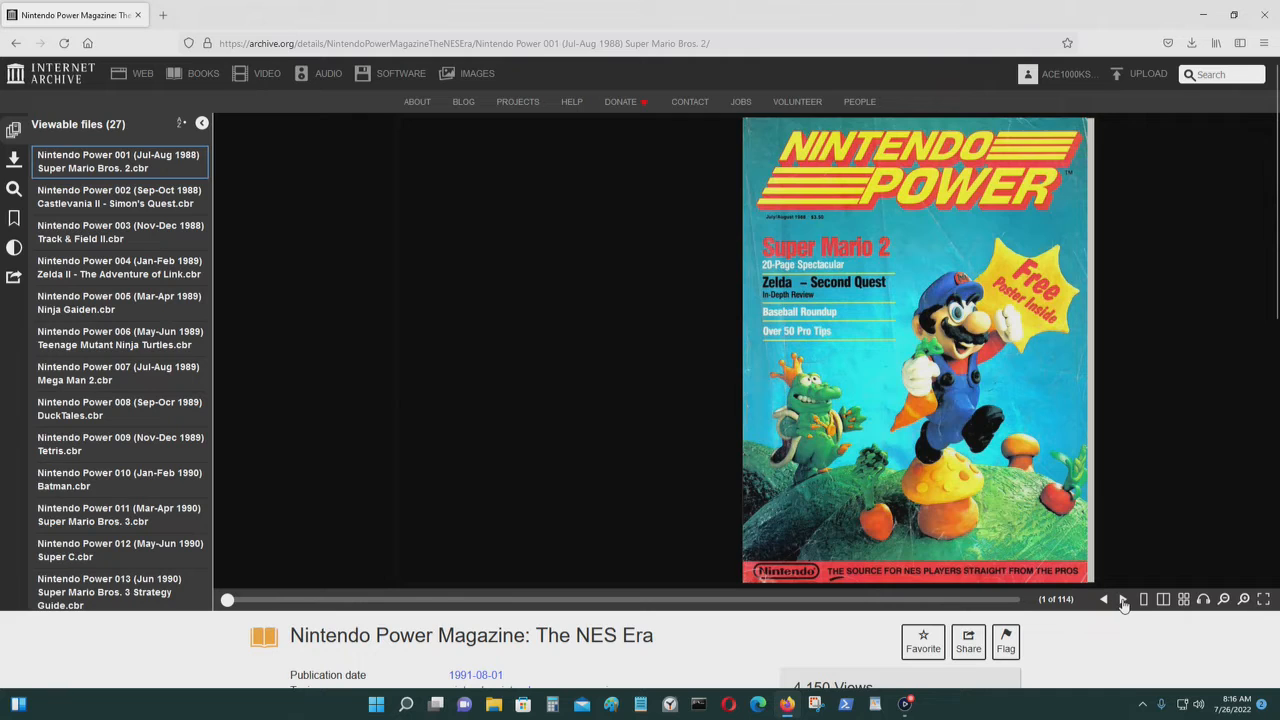
Step: Flip ahead past the Sports Festival spread to the Super Mario Bros. 2 tips, page 14 of 114
{"action": "left_click", "coordinate": [1122, 599]}
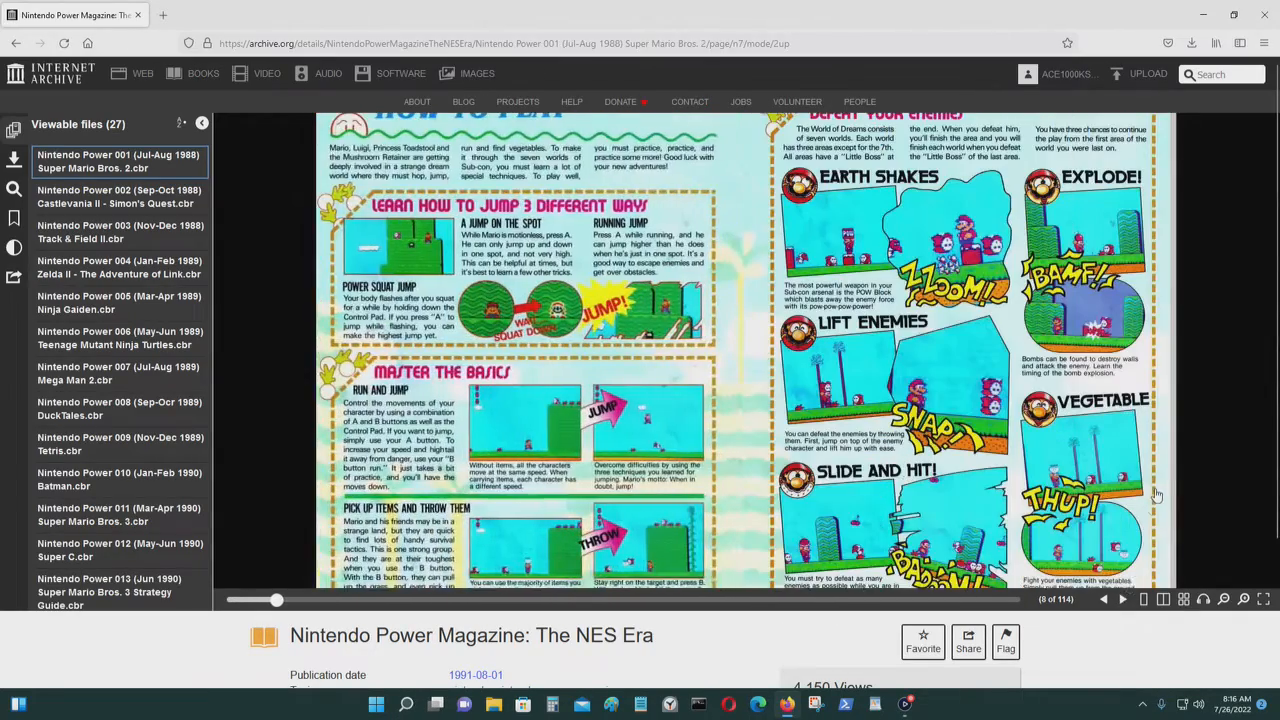
{"action": "left_click", "coordinate": [1122, 599]}
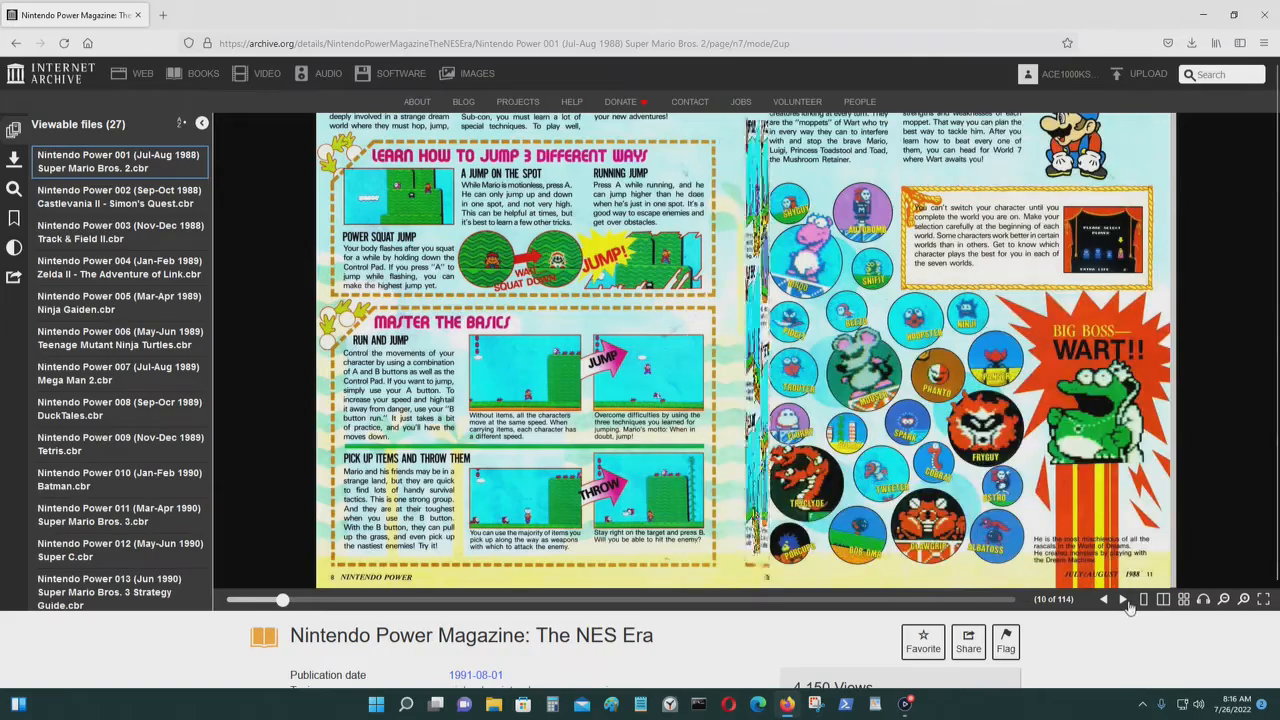
{"action": "left_click", "coordinate": [1122, 599]}
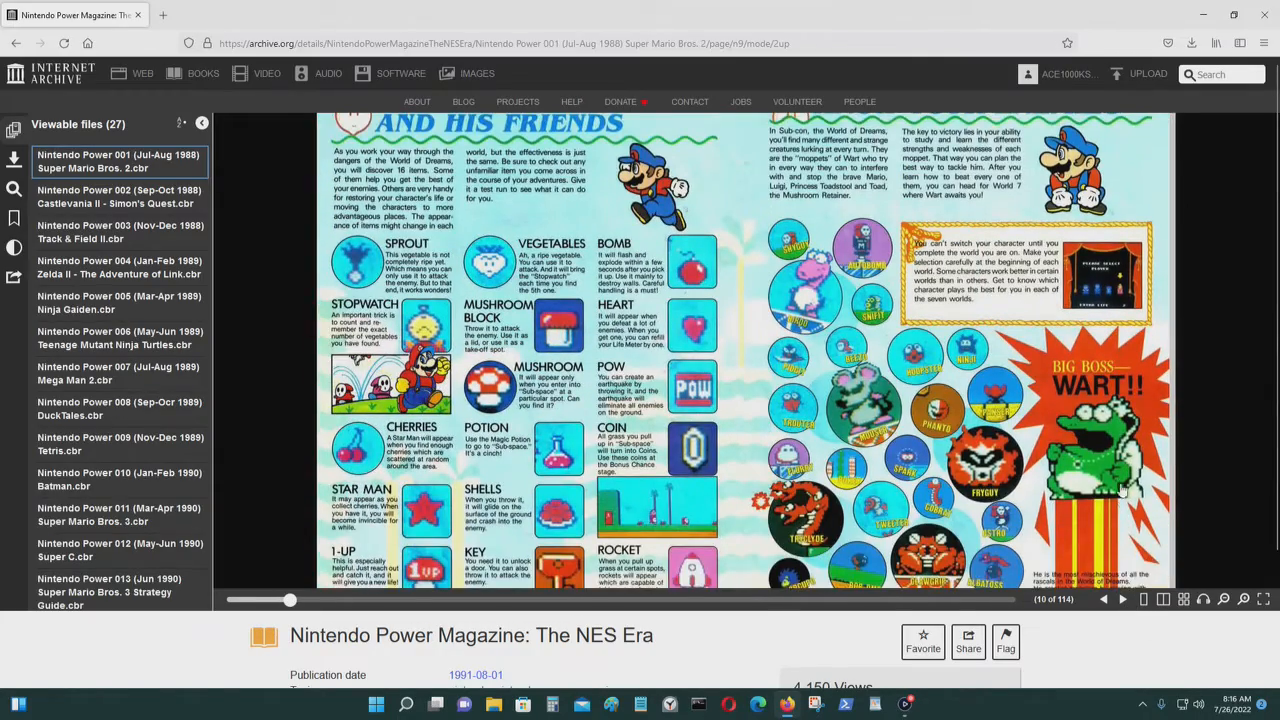
{"action": "left_click", "coordinate": [1122, 599]}
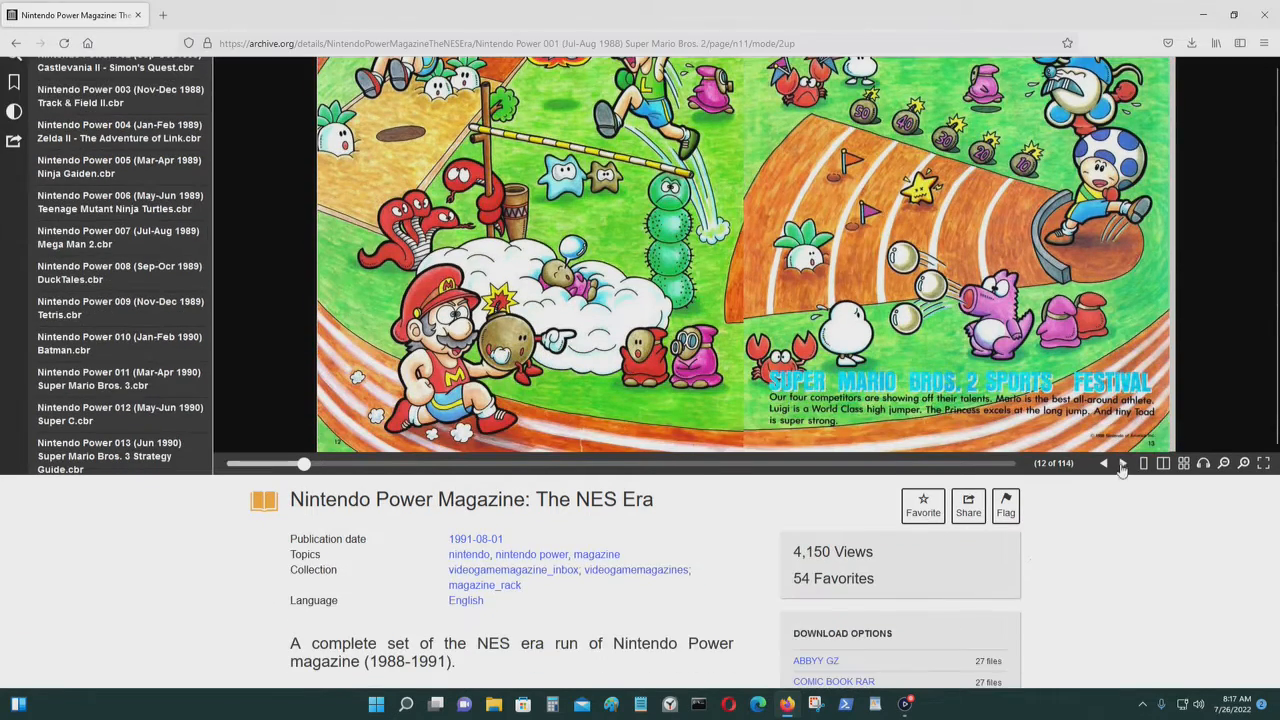
{"action": "left_click", "coordinate": [1122, 463]}
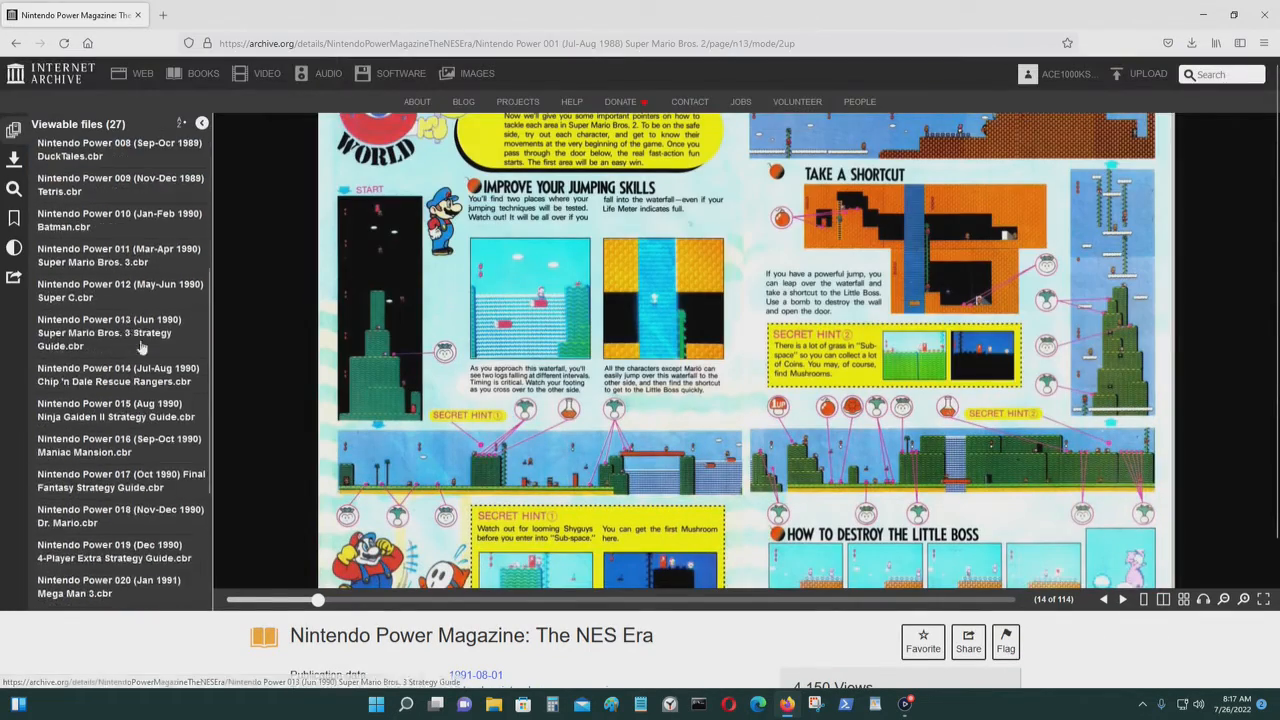
Step: Turn past the August 1991 issue's cover and zoom in and out on the Power Underground ad
{"action": "scroll", "scroll_direction": "down", "scroll_amount": 3}
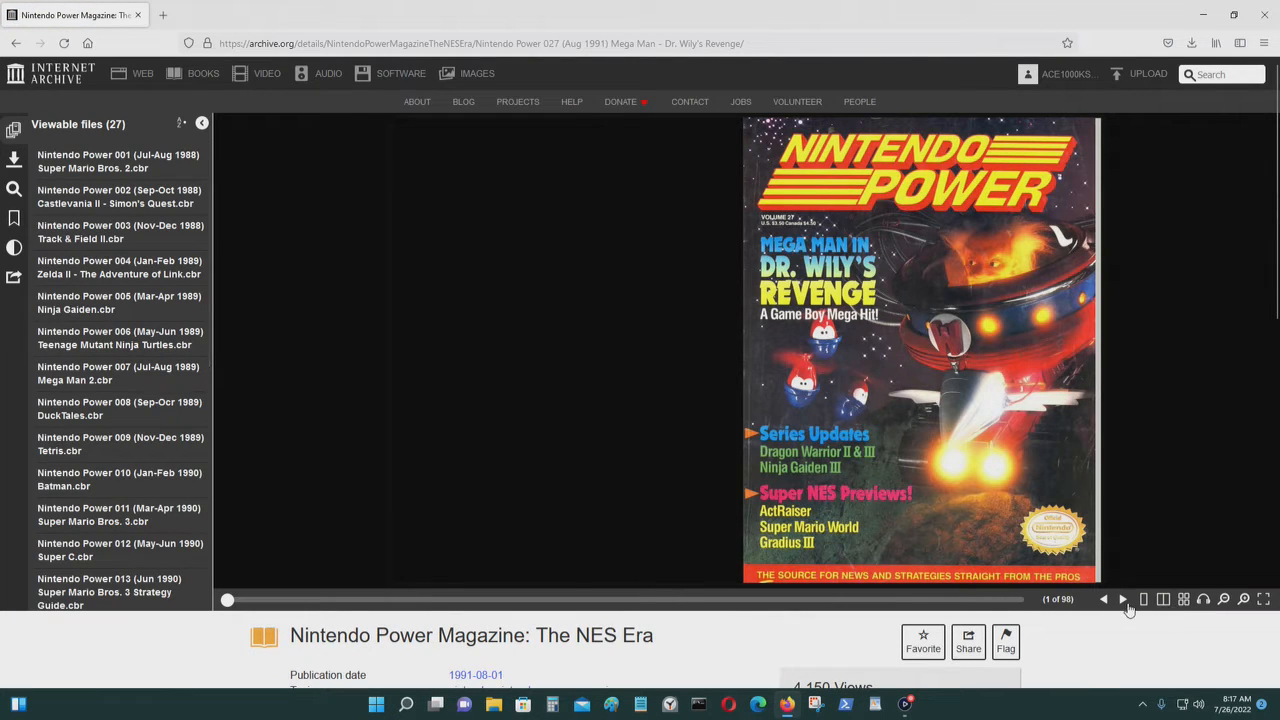
{"action": "left_click", "coordinate": [1122, 599]}
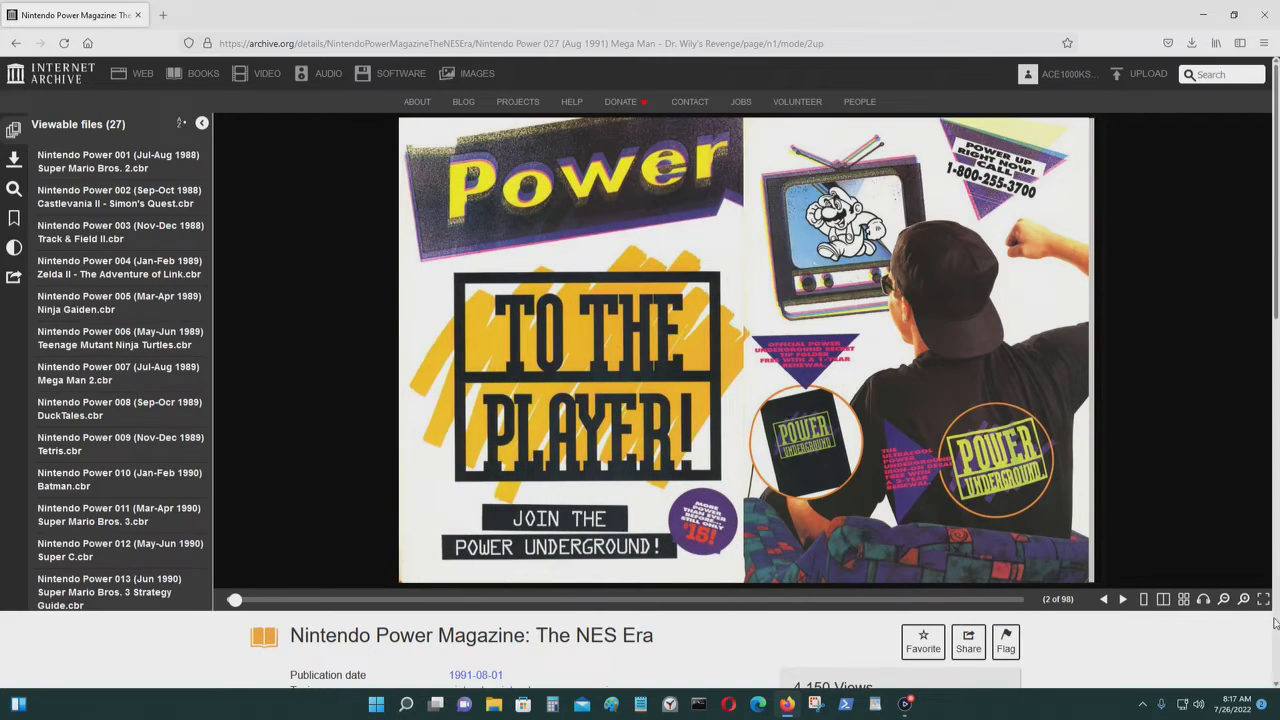
{"action": "left_click", "coordinate": [1224, 599]}
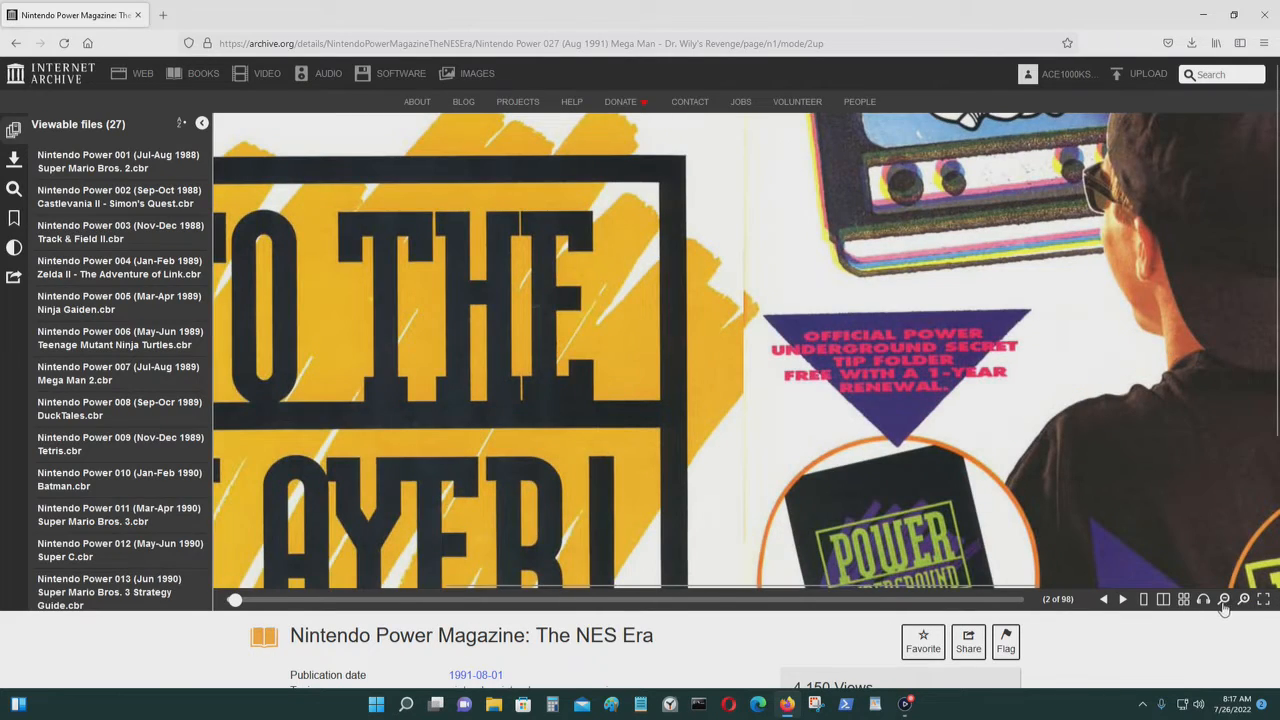
{"action": "left_click", "coordinate": [1122, 599]}
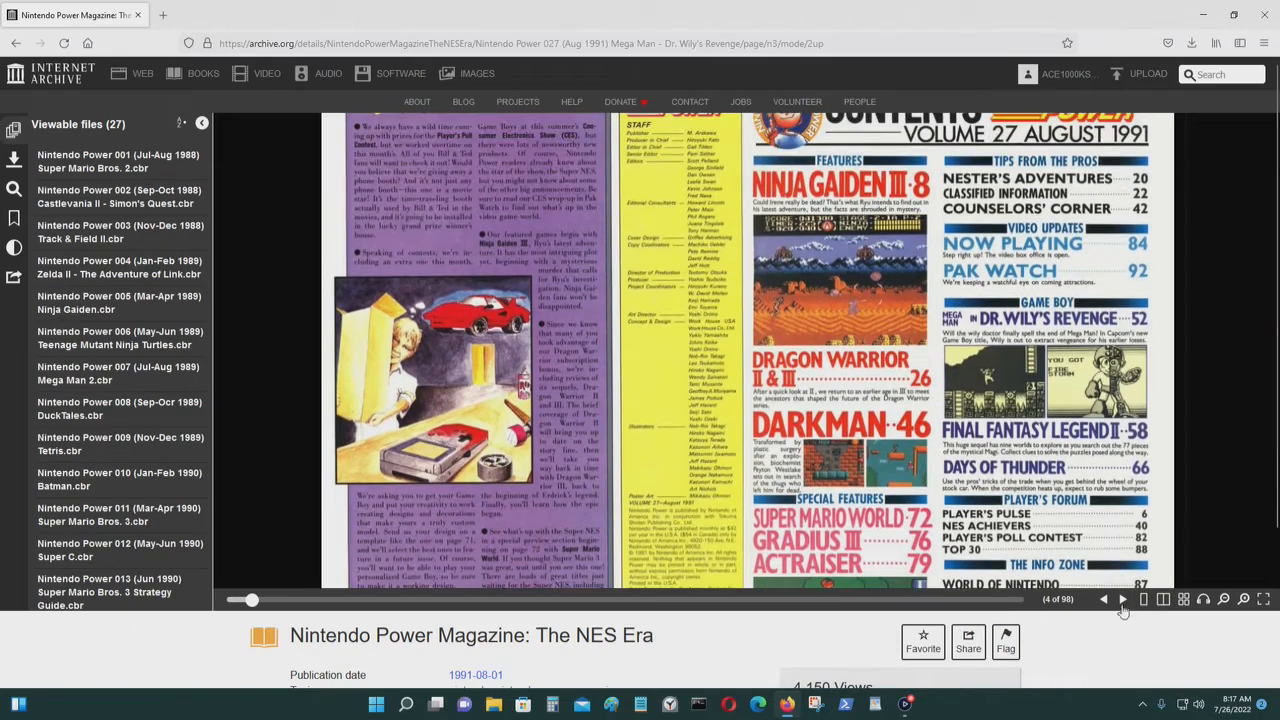
Step: Page through the Ninja Gaiden III spreads to Act 2, then reopen issue 001 at its cover
{"action": "left_click", "coordinate": [1122, 599]}
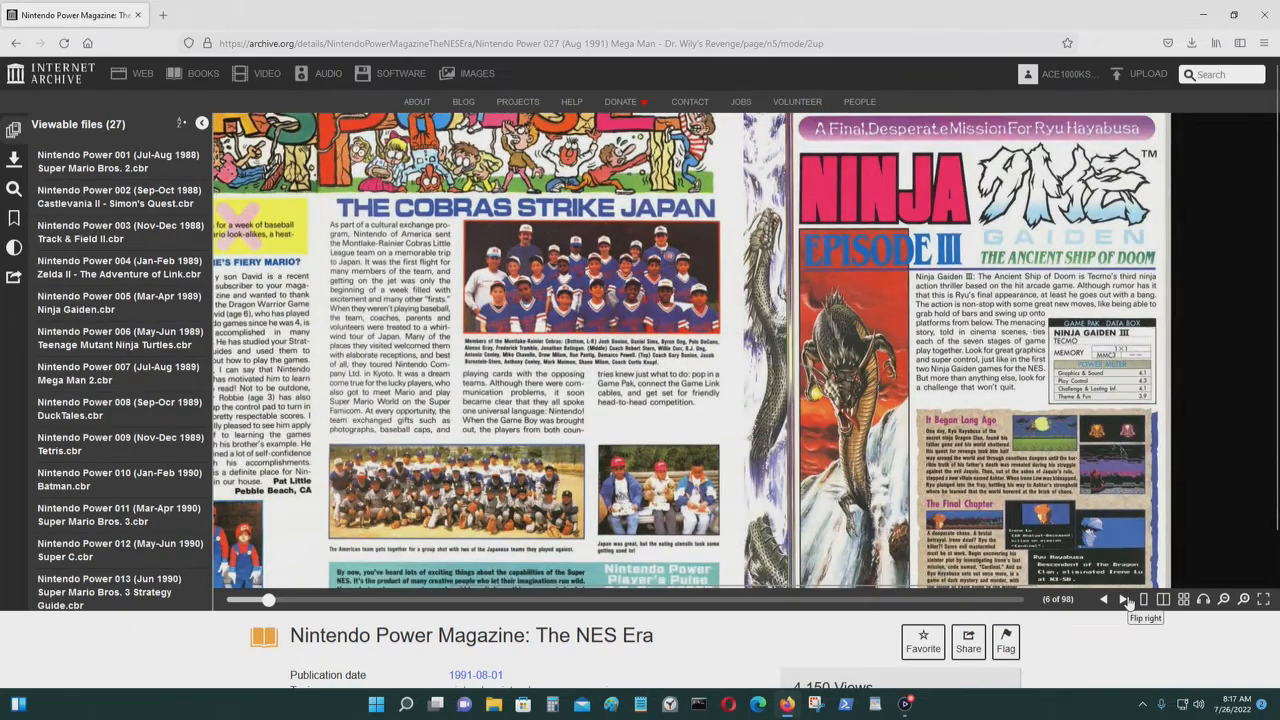
{"action": "left_click", "coordinate": [1122, 599]}
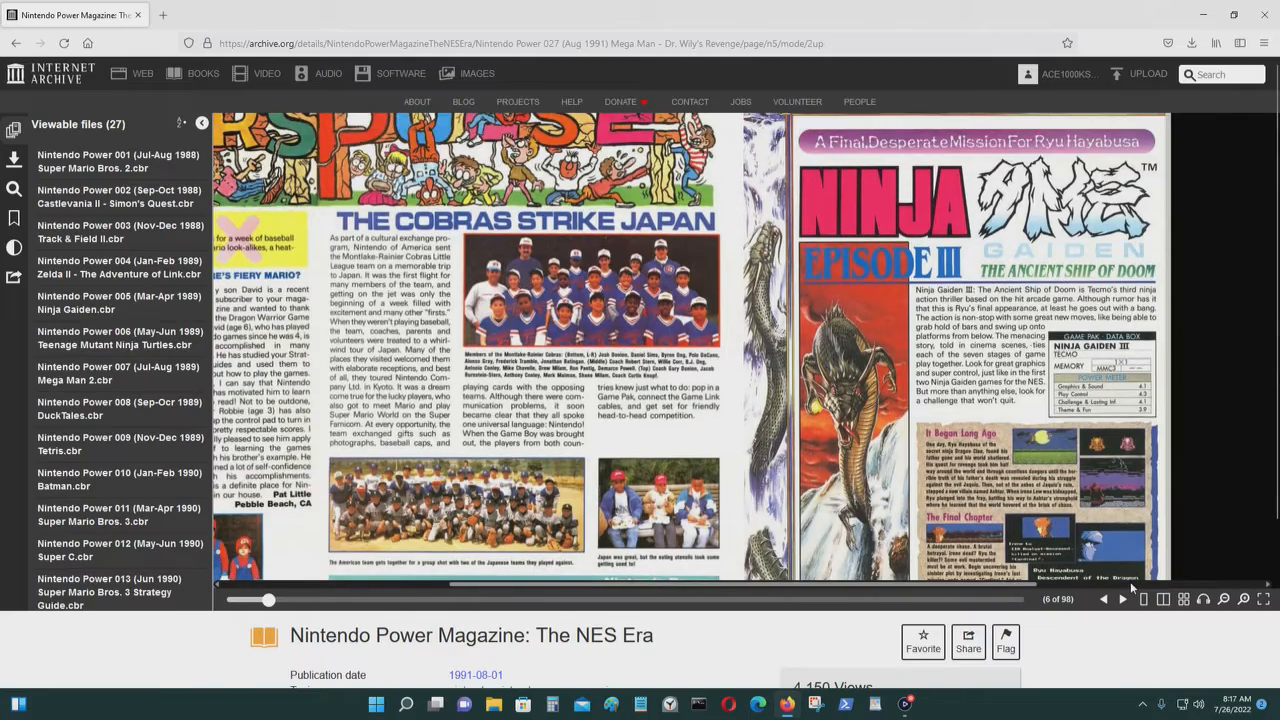
{"action": "left_click", "coordinate": [1122, 599]}
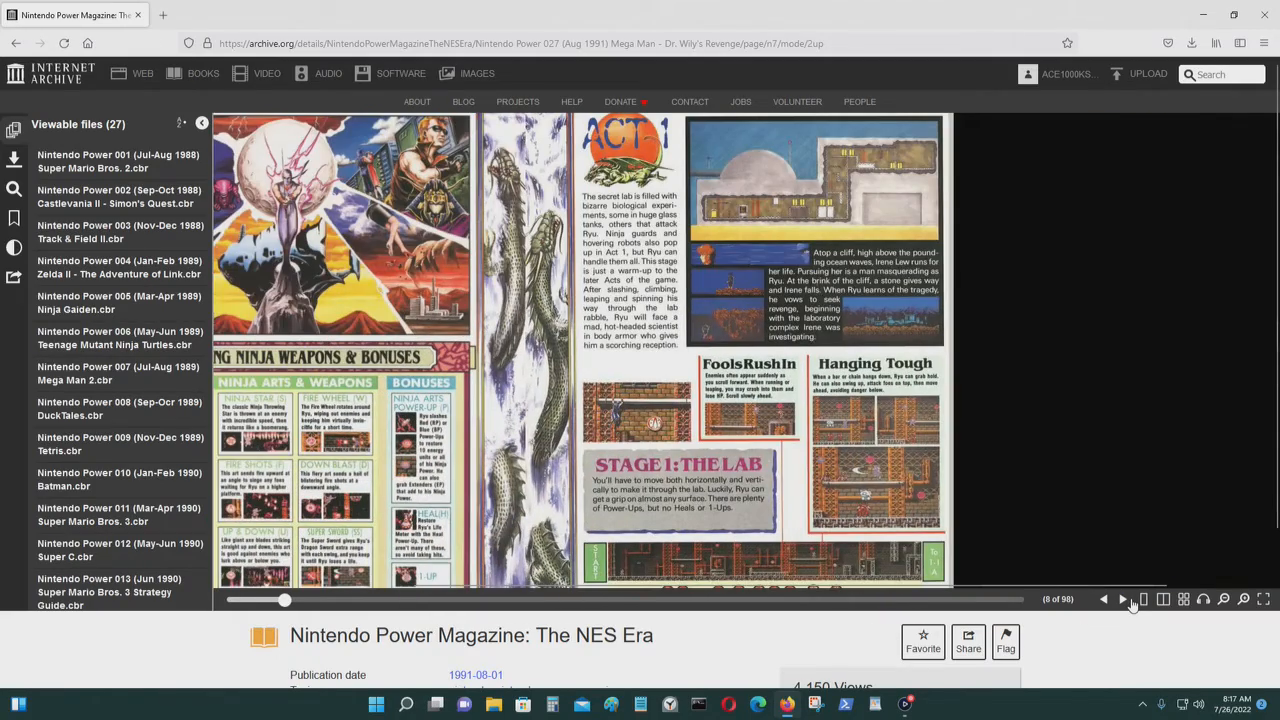
{"action": "left_click", "coordinate": [1122, 599]}
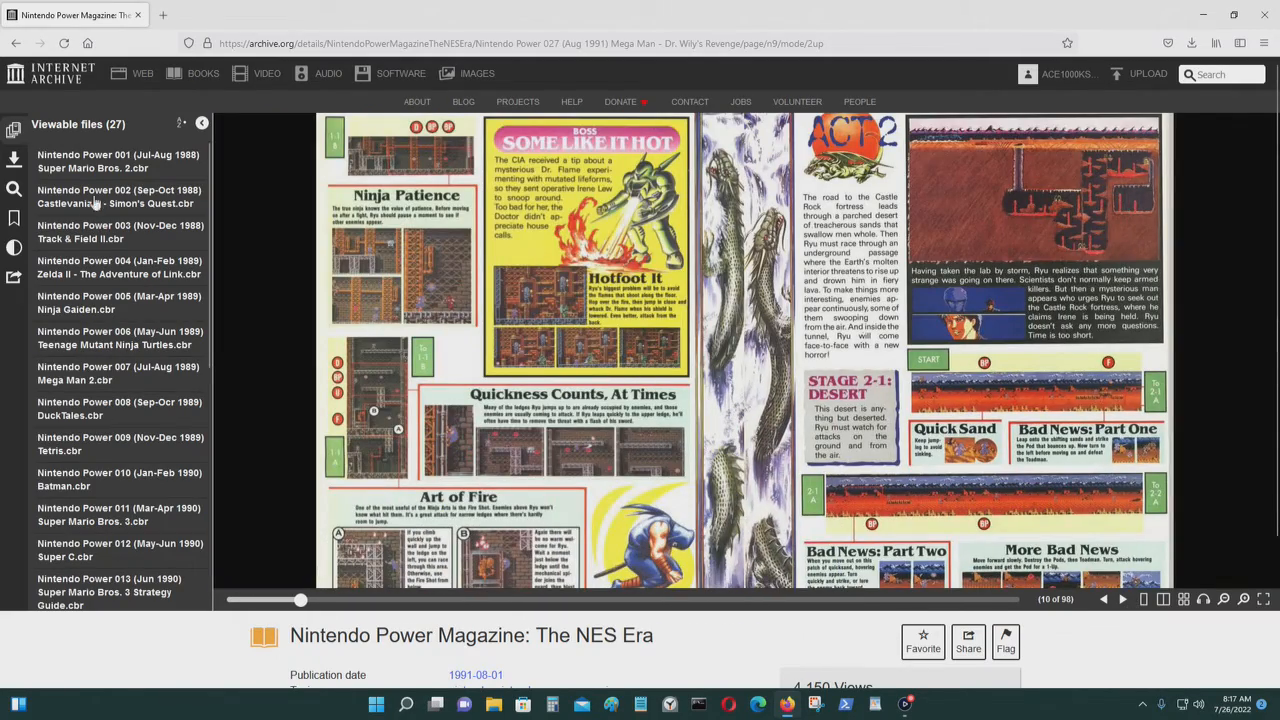
{"action": "left_click", "coordinate": [118, 161]}
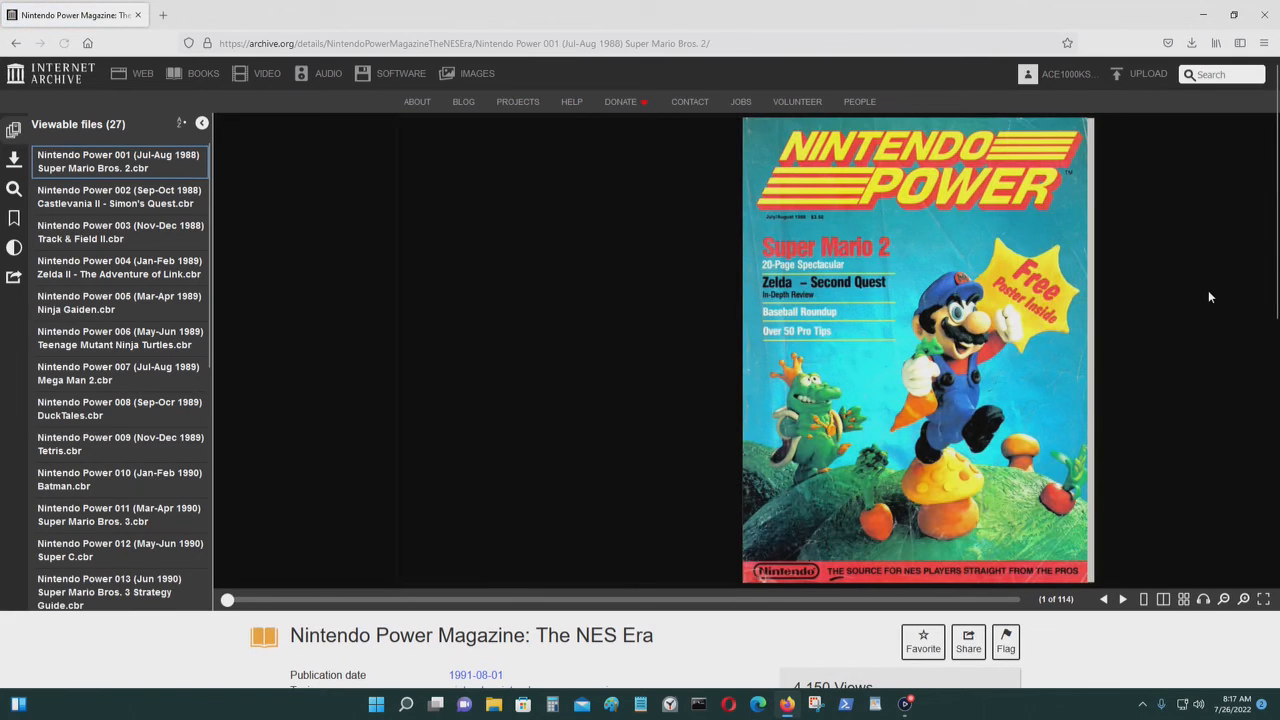
{"action": "mouse_move", "coordinate": [1265, 490]}
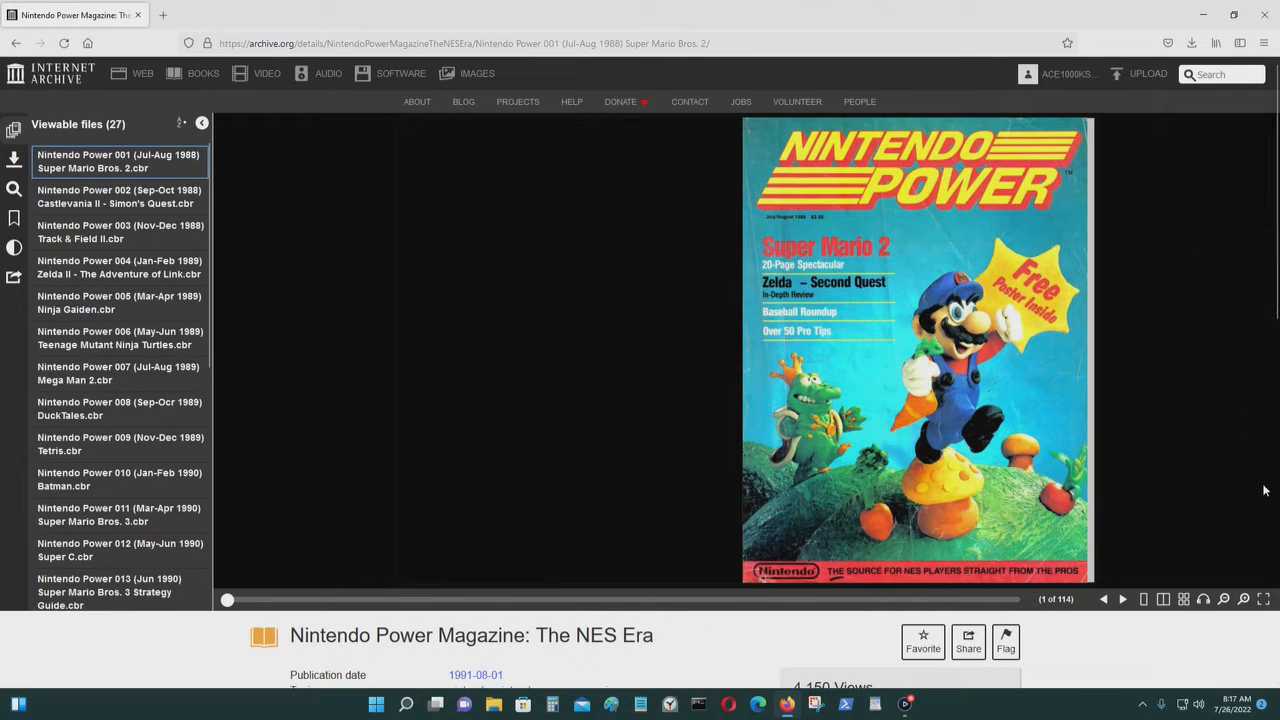
{"action": "mouse_move", "coordinate": [1019, 403]}
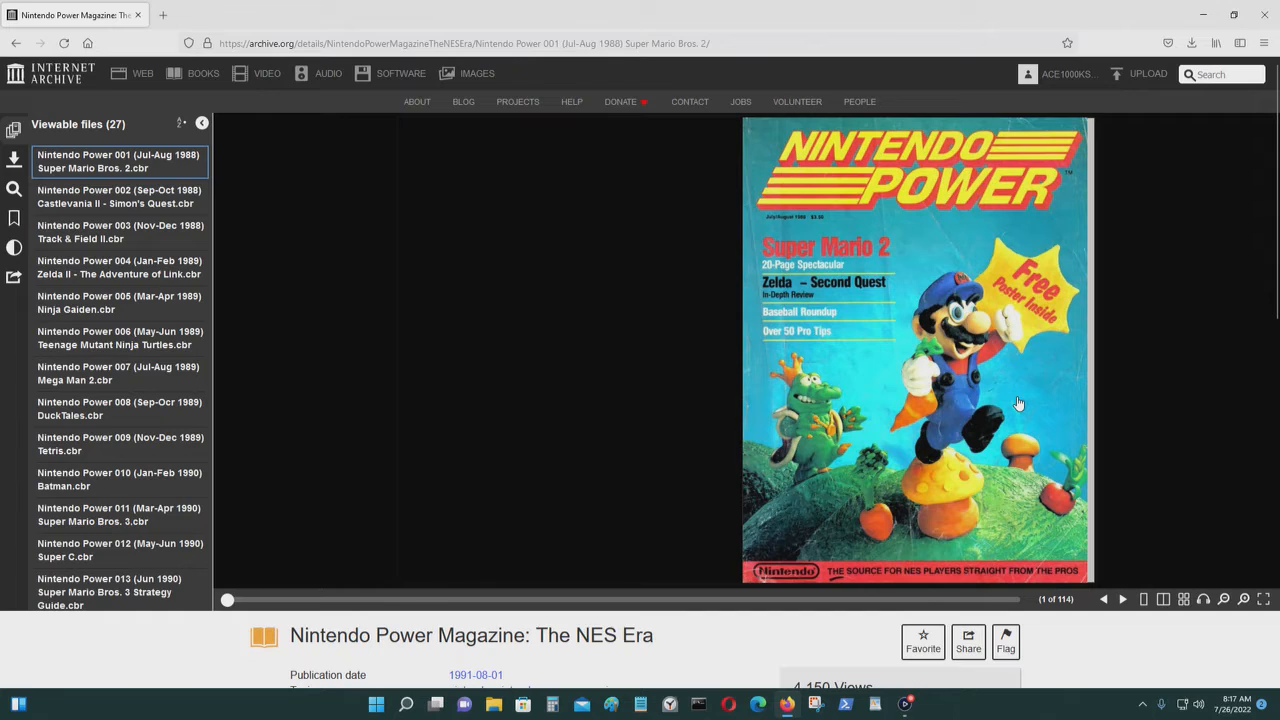
{"action": "mouse_move", "coordinate": [1055, 340]}
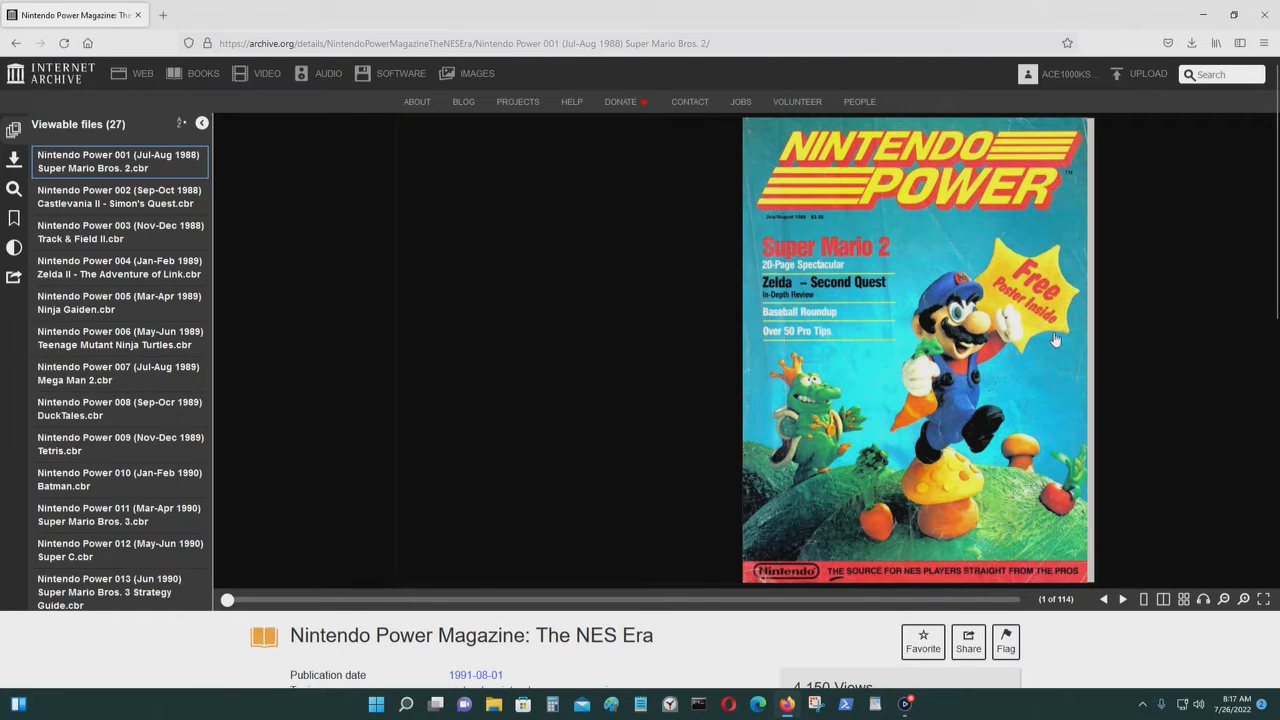
{"action": "mouse_move", "coordinate": [1039, 376]}
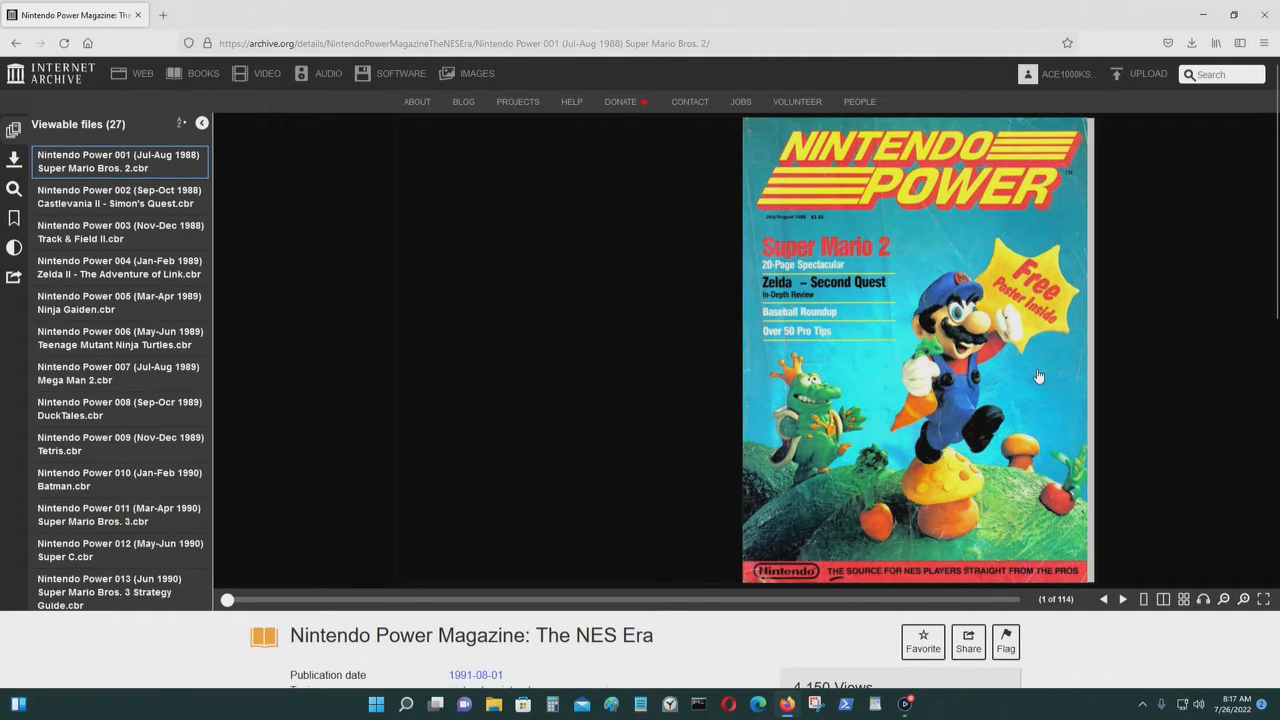
{"action": "mouse_move", "coordinate": [980, 6]}
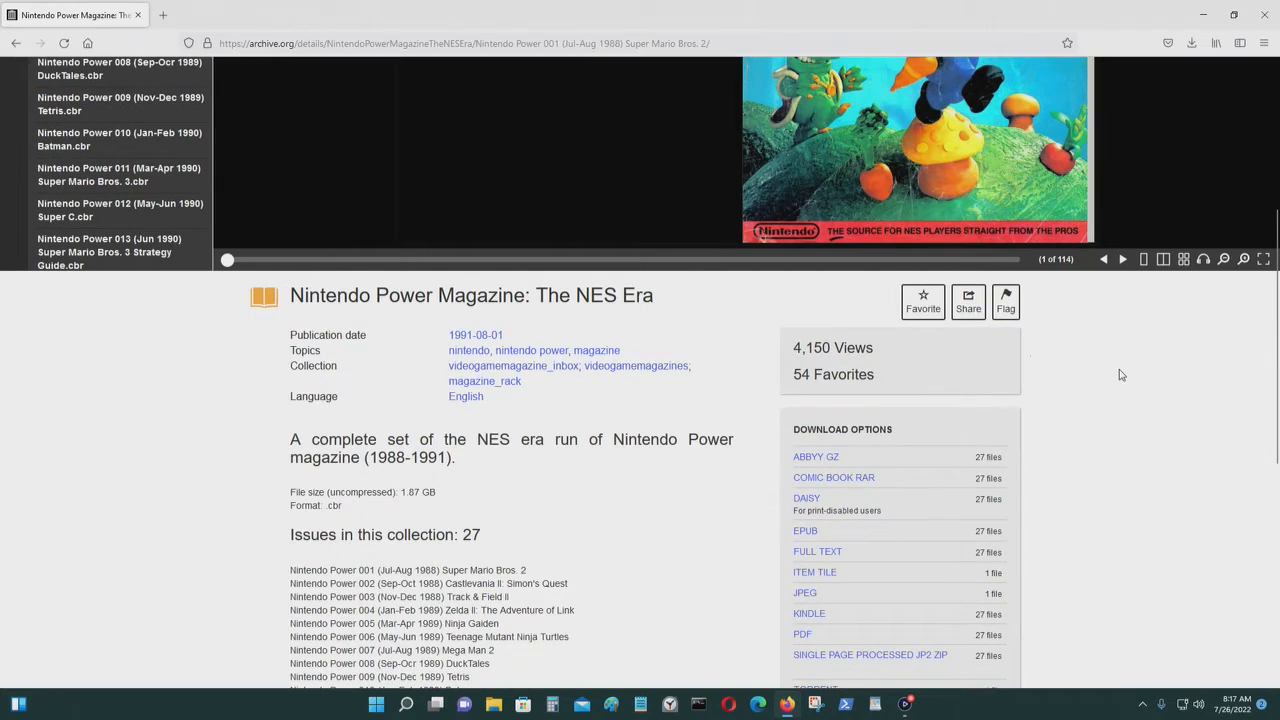
Step: Scroll to show the first issue's full cover with its title, date and 4,150 views
{"action": "scroll", "scroll_direction": "down", "scroll_amount": 3}
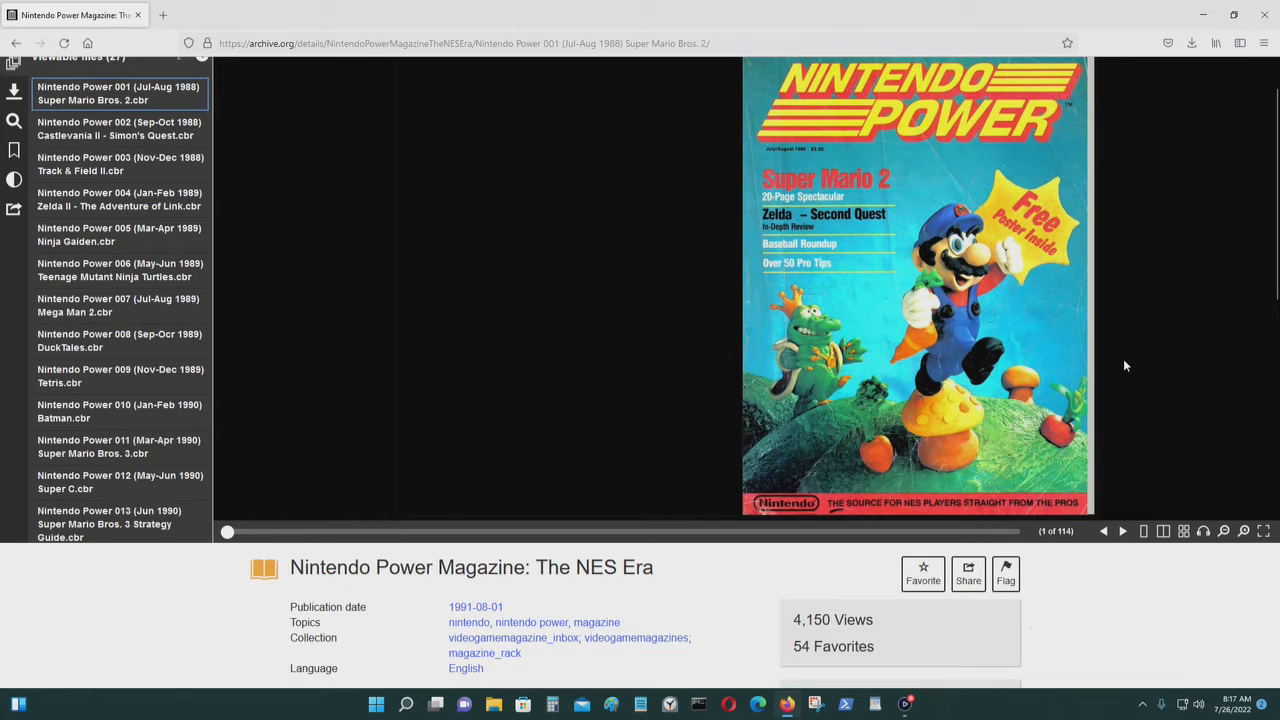
{"action": "mouse_move", "coordinate": [1080, 483]}
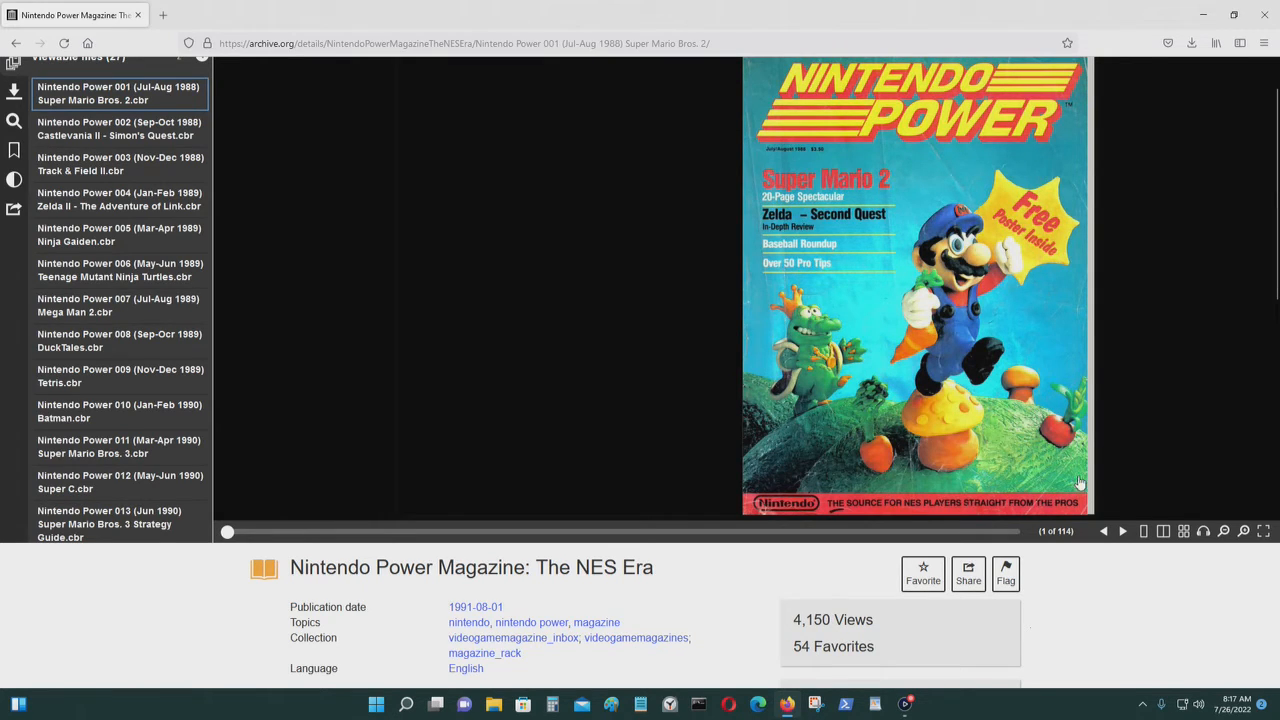